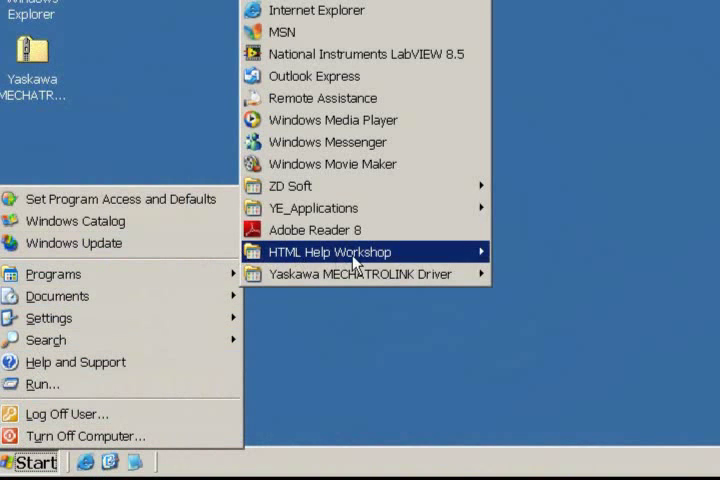
pyautogui.moveTo(360, 272)
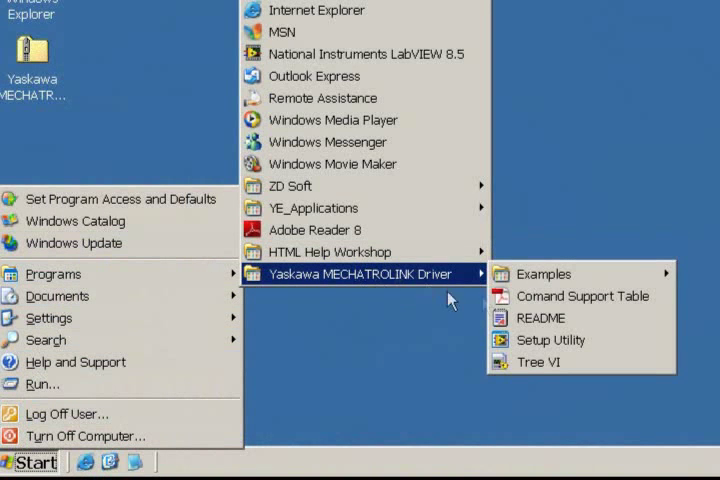
# Launch the Yaskawa MECHATROLINK Driver Setup Utility from the Programs menu.
pyautogui.click(550, 340)
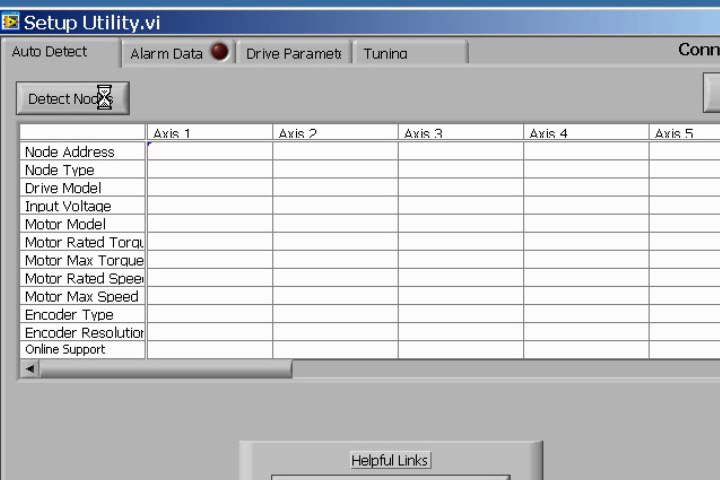
# Detect nodes to find drive SGDV-R90F11A with motor SGMCS-02B3B11, then check Alarm Data shows no alarms.
pyautogui.click(78, 96)
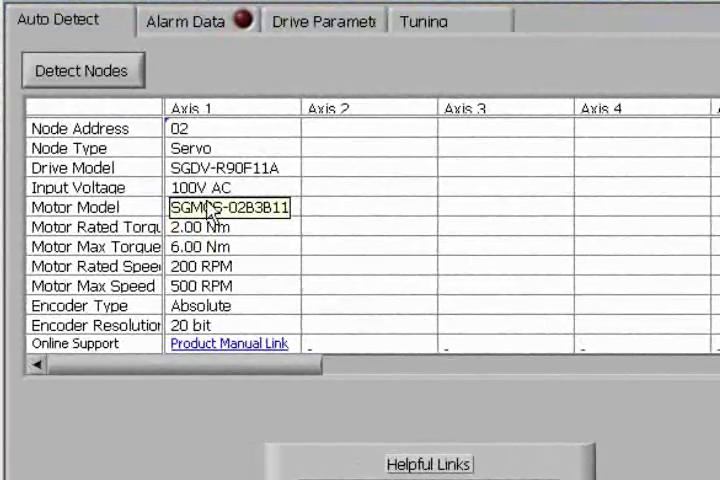
pyautogui.moveTo(284, 232)
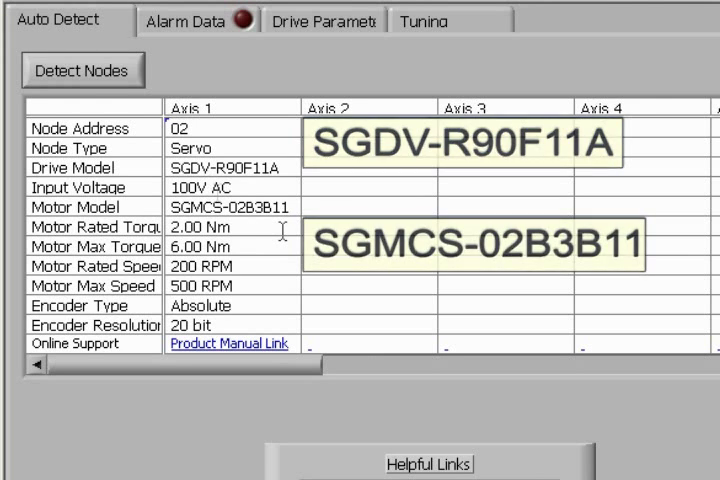
pyautogui.click(230, 208)
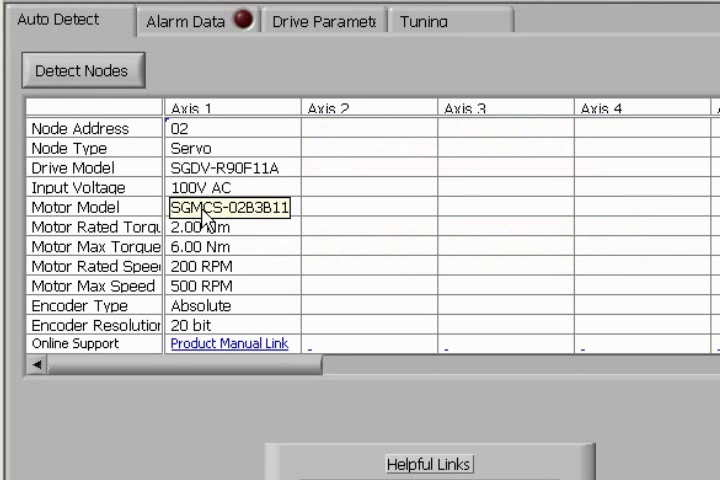
pyautogui.click(180, 48)
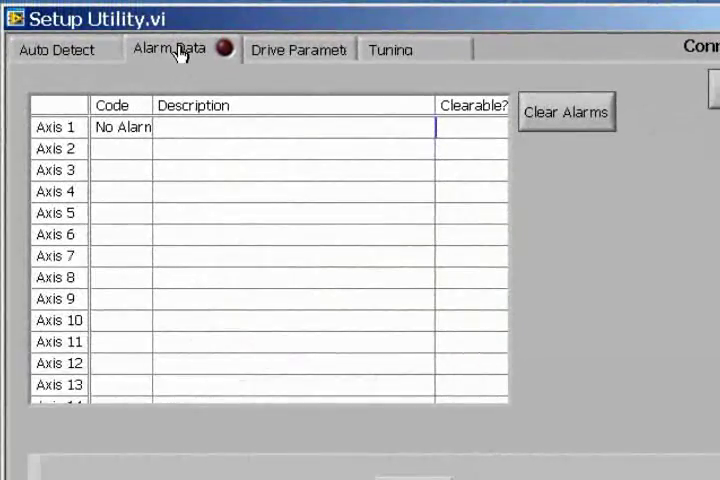
pyautogui.scroll(-3)
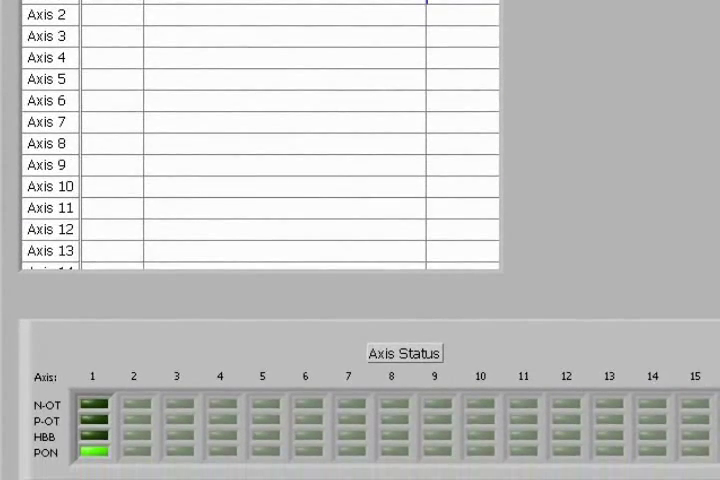
# Show Axis 1 tuning settings with tuning-less level 4 and load level 1.
pyautogui.click(376, 48)
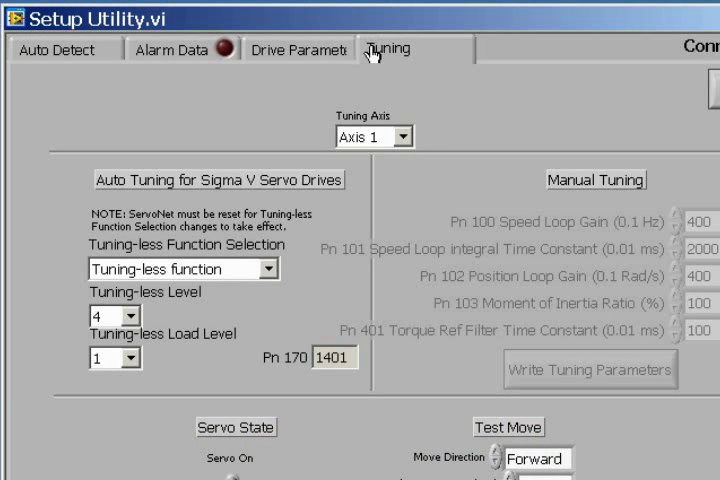
pyautogui.moveTo(402, 138)
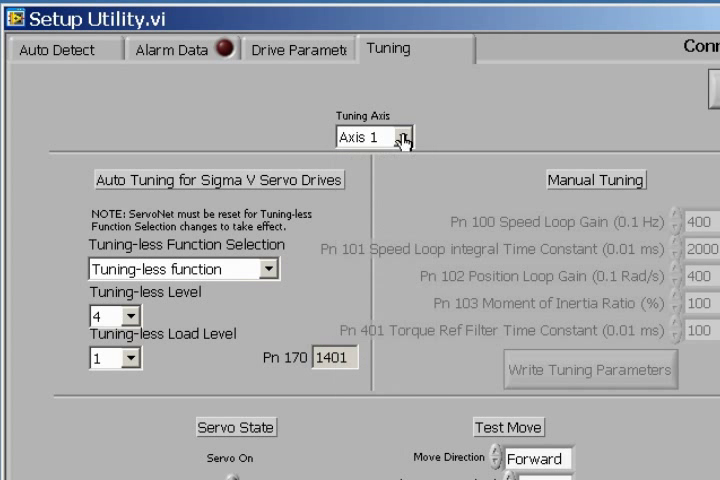
pyautogui.moveTo(240, 324)
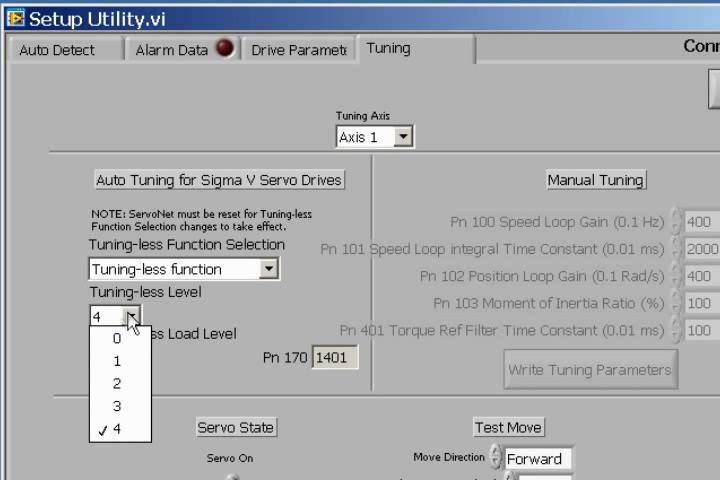
pyautogui.click(110, 362)
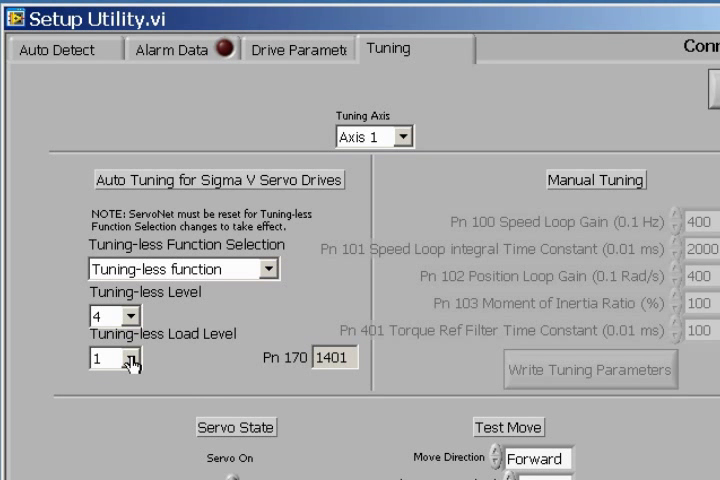
# Turn the servo on, run a 10-revolution test move at 100 RPM, then set direction to Reverse.
pyautogui.scroll(-3)
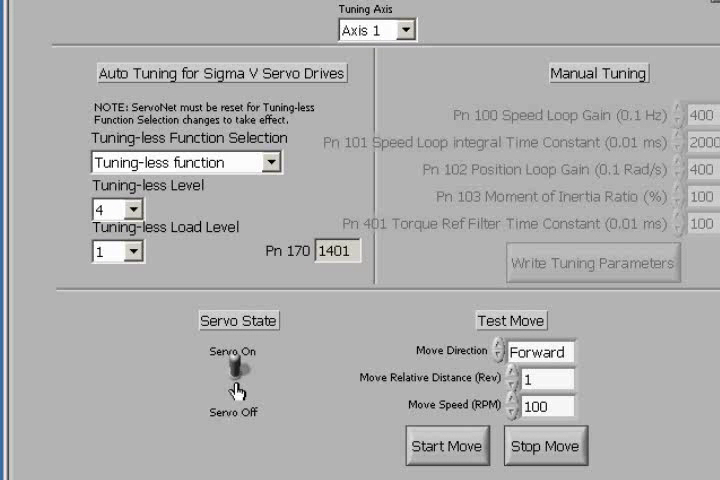
pyautogui.moveTo(276, 388)
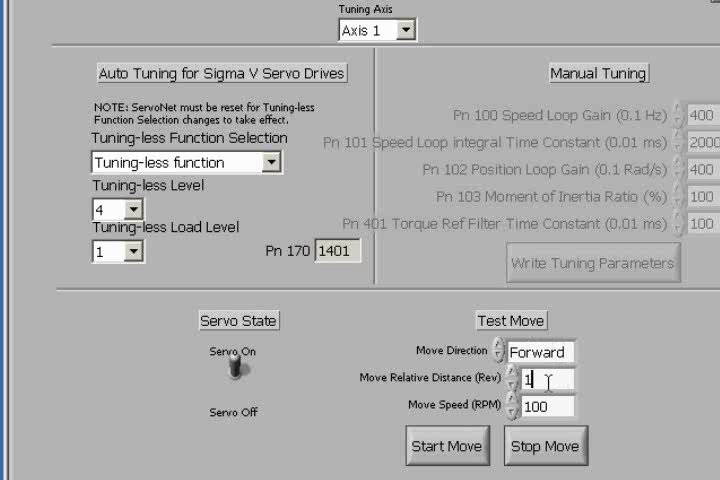
pyautogui.write('0')
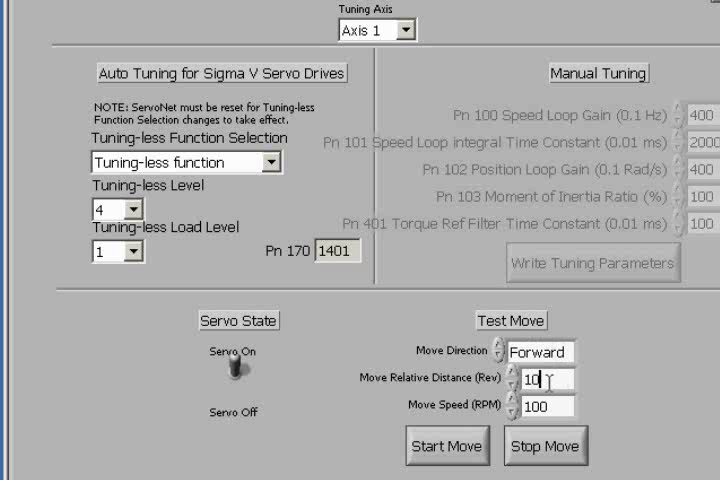
pyautogui.click(446, 444)
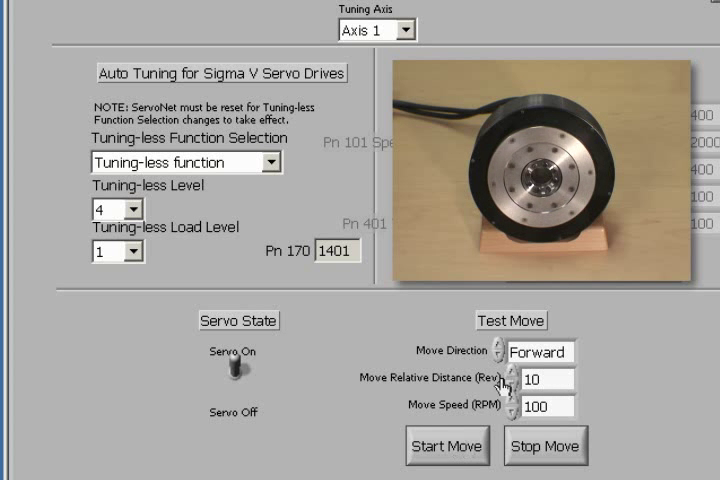
pyautogui.click(504, 352)
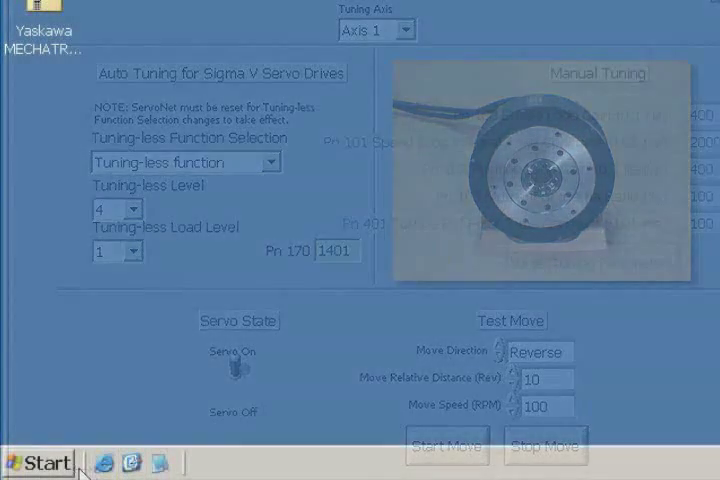
# Browse to the MECHATROLINK driver's Examples folder listing Positioning and Velocity Mode programs.
pyautogui.click(38, 462)
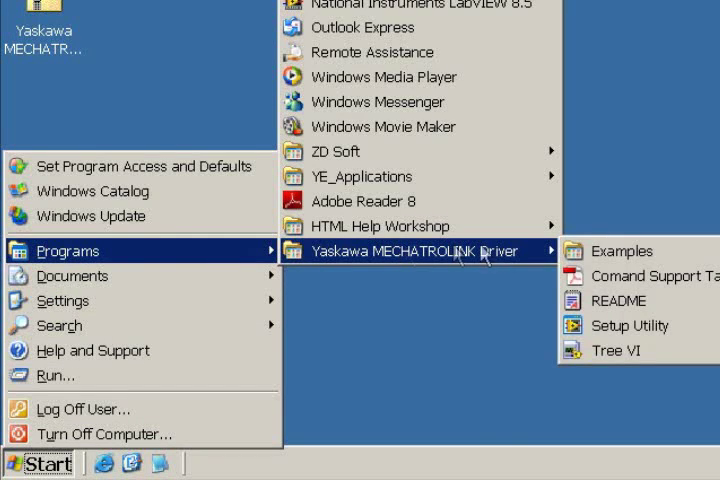
pyautogui.click(620, 252)
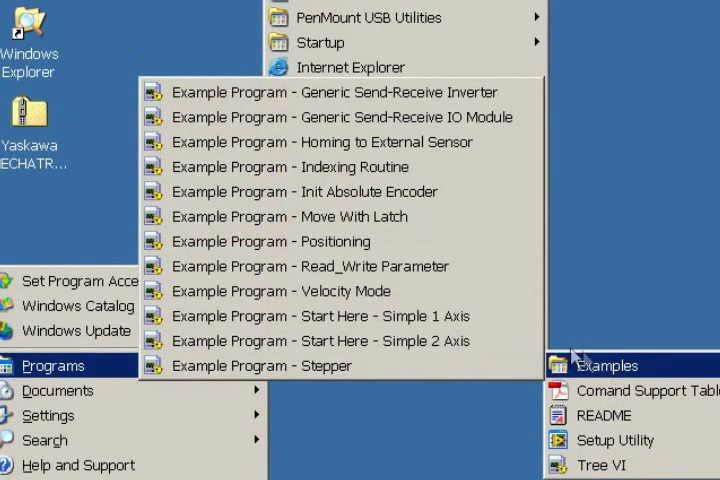
pyautogui.moveTo(458, 316)
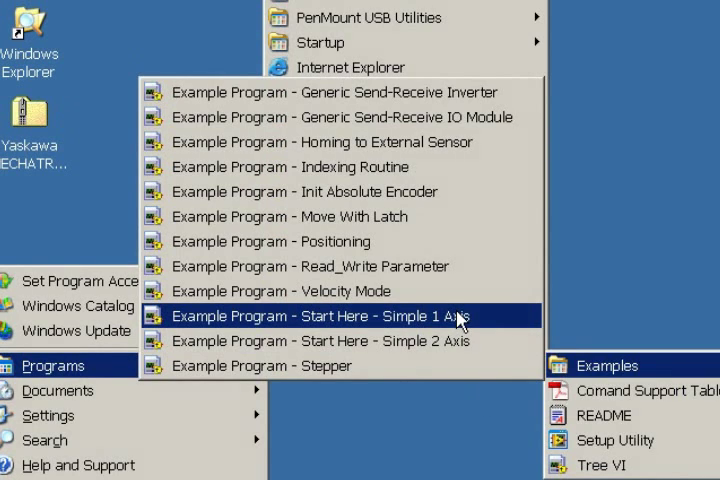
# Load the Start Here - Simple 1 Axis example with node address 2, -10 revolutions at 100 rev/s, and run it.
pyautogui.click(318, 316)
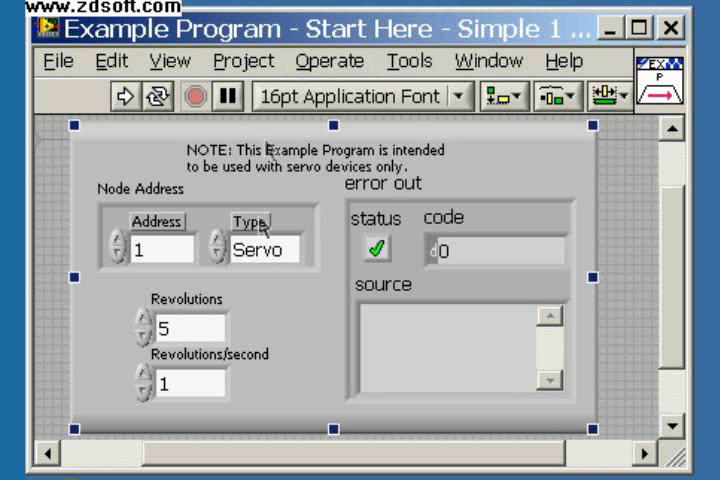
pyautogui.moveTo(120, 262)
pyautogui.write('-10')
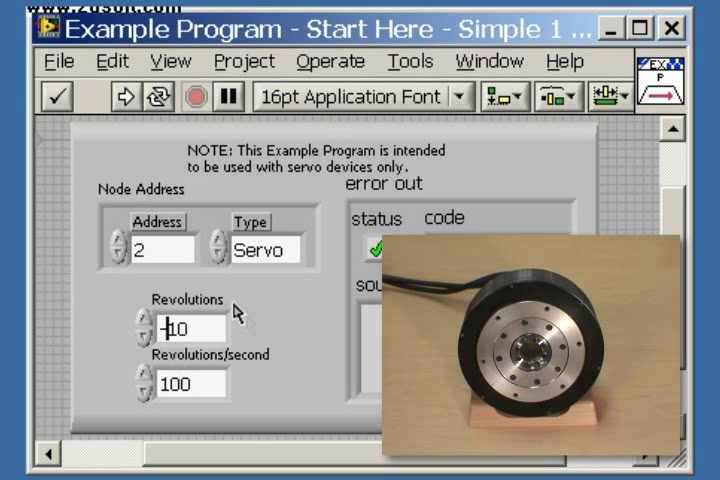
pyautogui.click(128, 96)
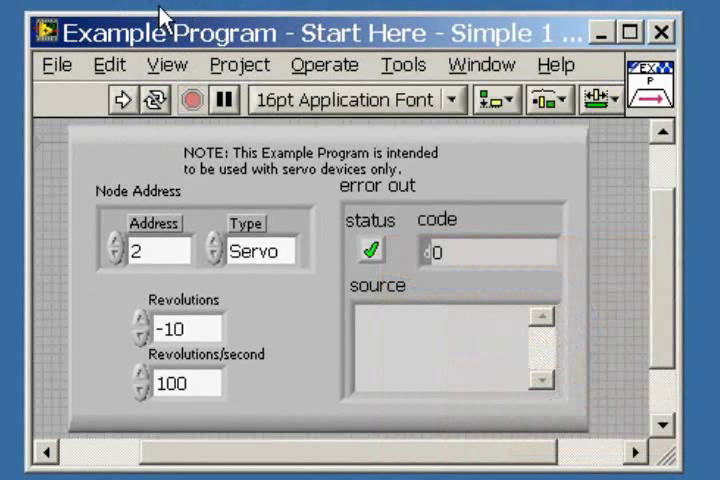
pyautogui.moveTo(458, 96)
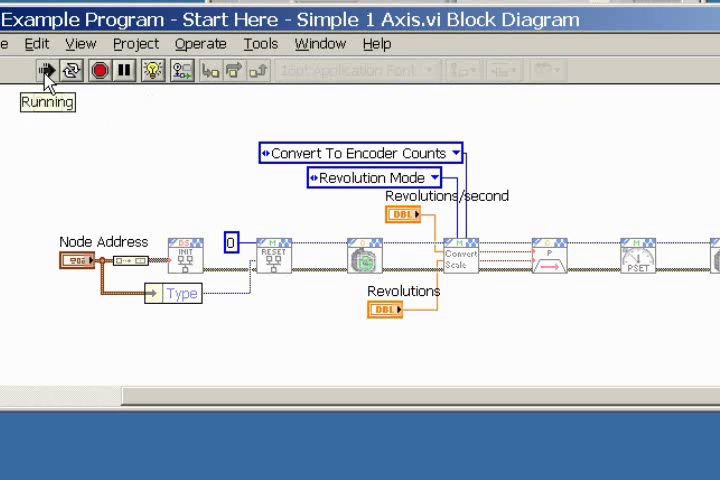
# Run the VI on its block diagram with Highlight Execution showing -10 revolutions at 100 rev/s flowing.
pyautogui.click(44, 70)
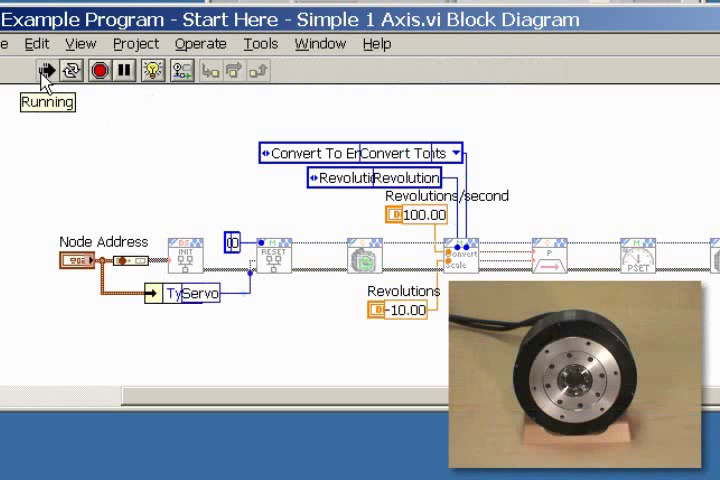